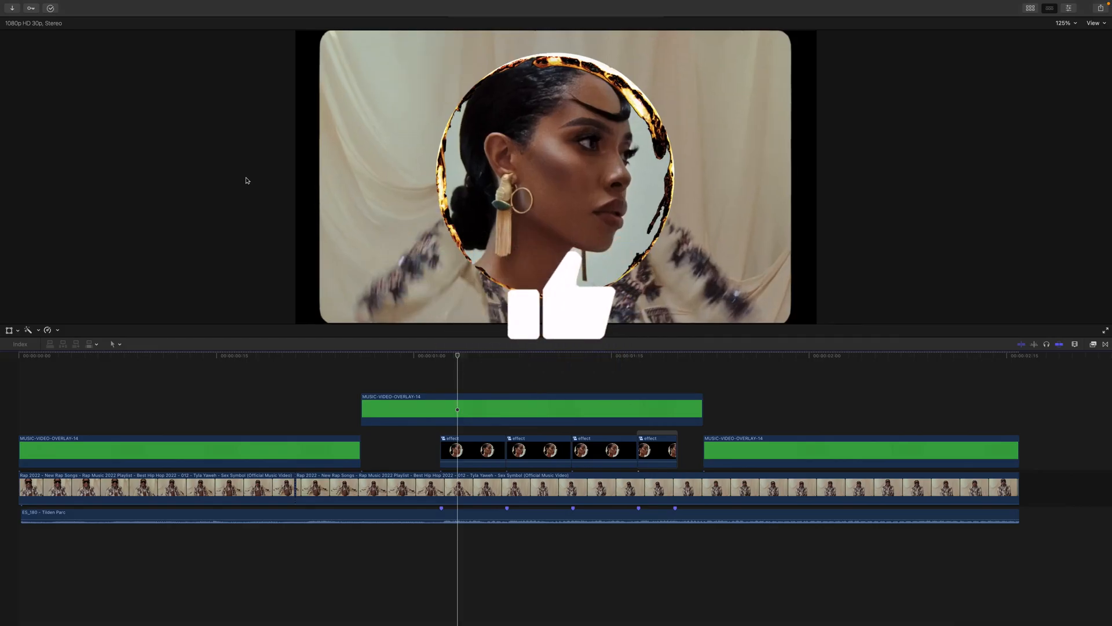
- Review Epidemic Sound's Personal, Commercial and Enterprise plans, then go to the music catalogue
key("space")
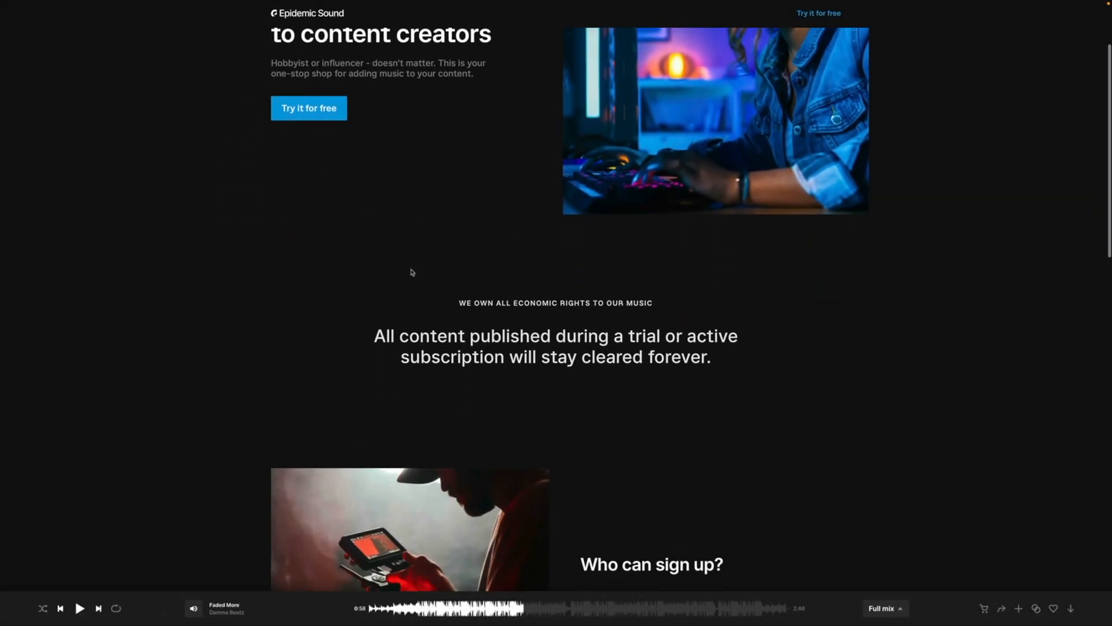
scroll("down", 3)
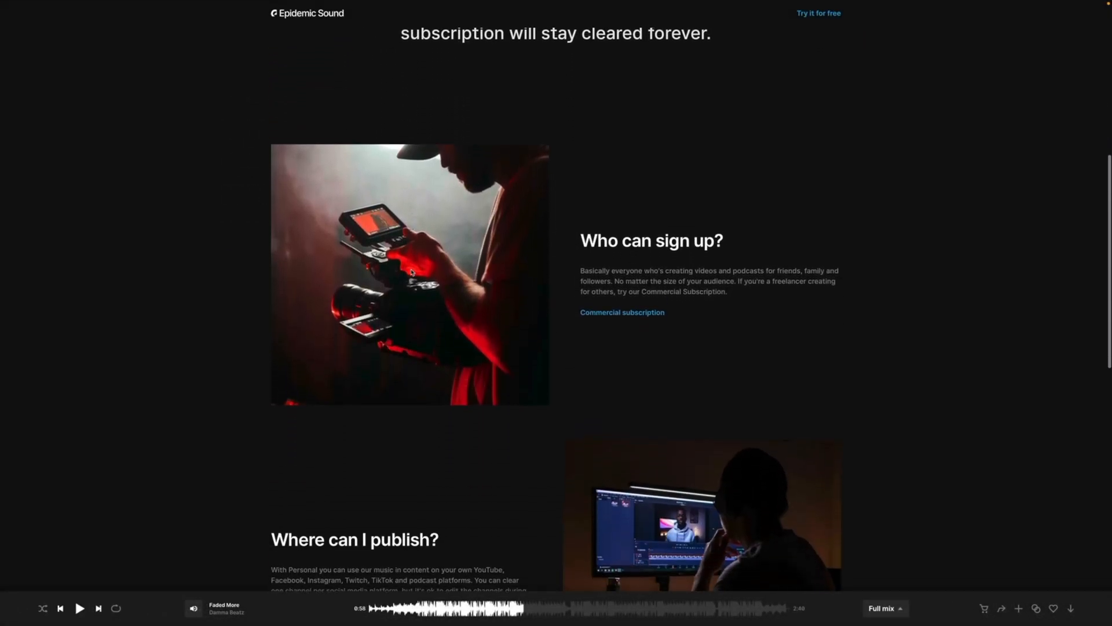
scroll("up", 3)
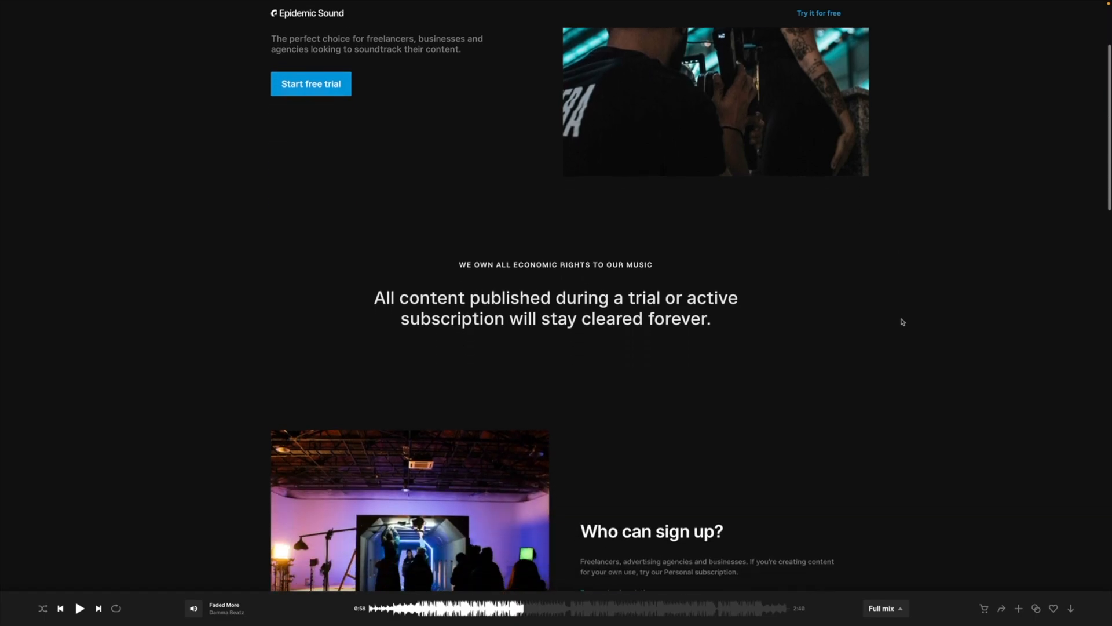
scroll("down", 3)
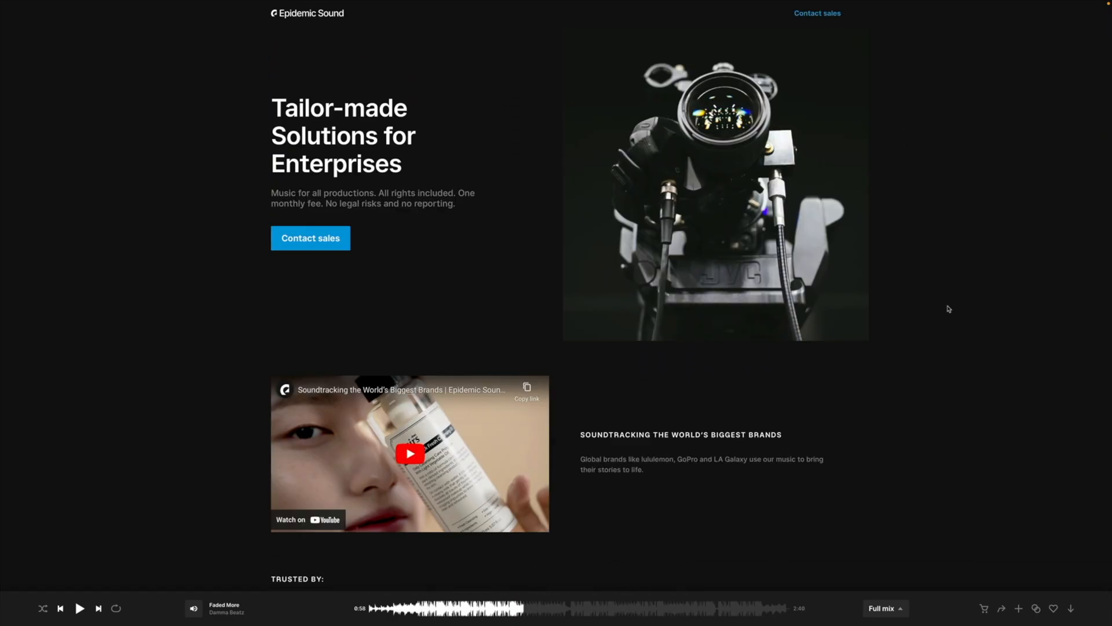
scroll("down", 3)
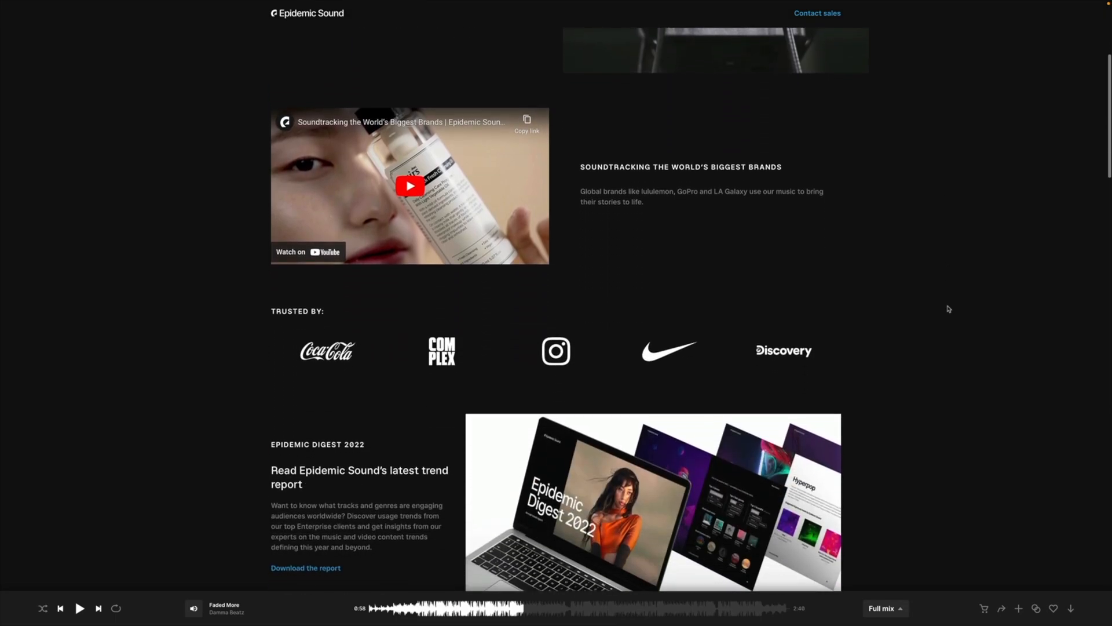
left_click(560, 14)
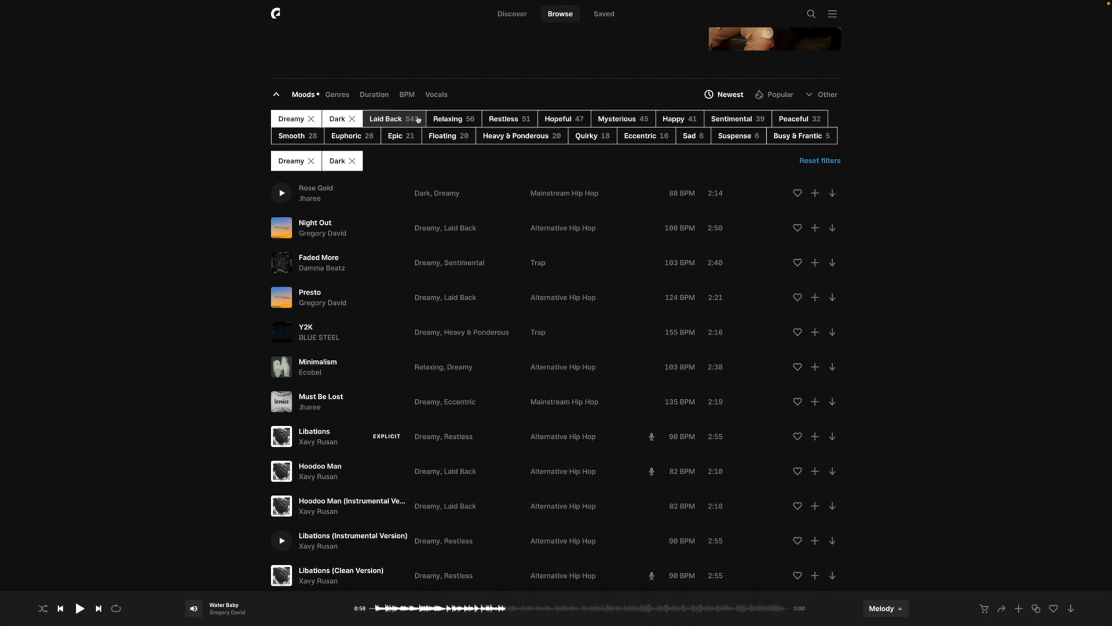
- Leave the Dreamy and Dark track list and browse the Creator's Picks playlists
left_click(337, 96)
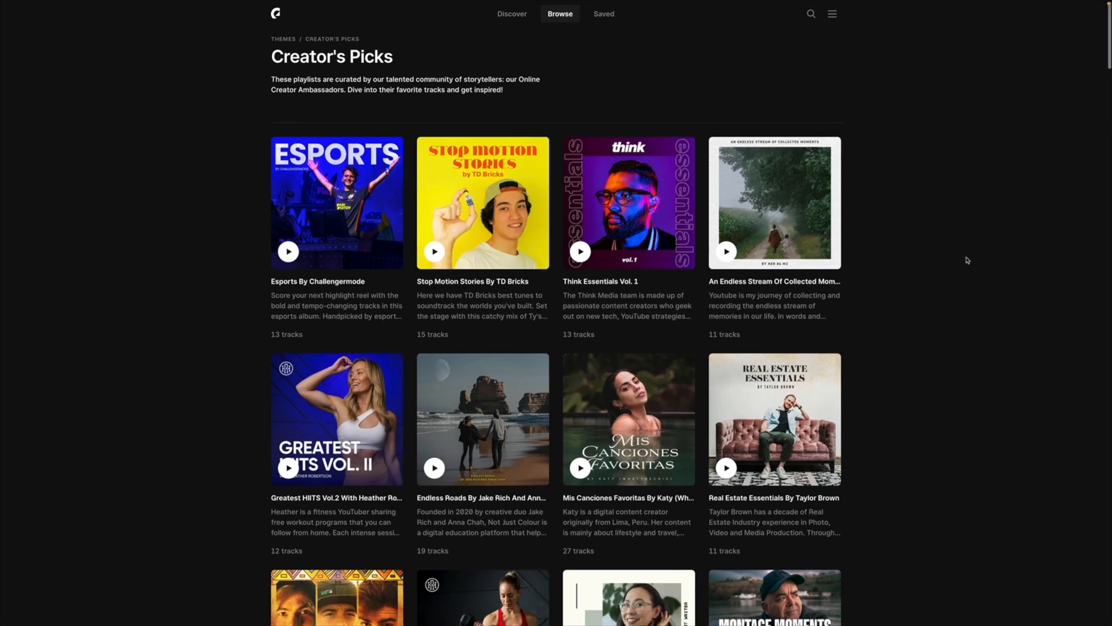
scroll("down", 3)
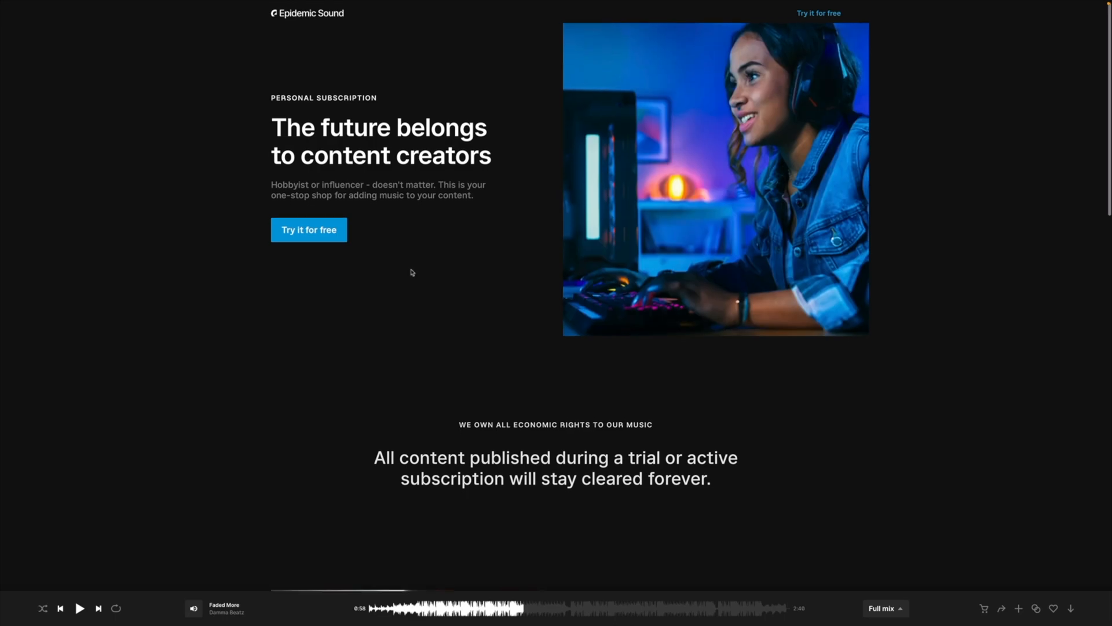
- Scroll through the Commercial, Enterprise and Our Subscriptions pricing pages, then return to the catalogue
scroll("down", 3)
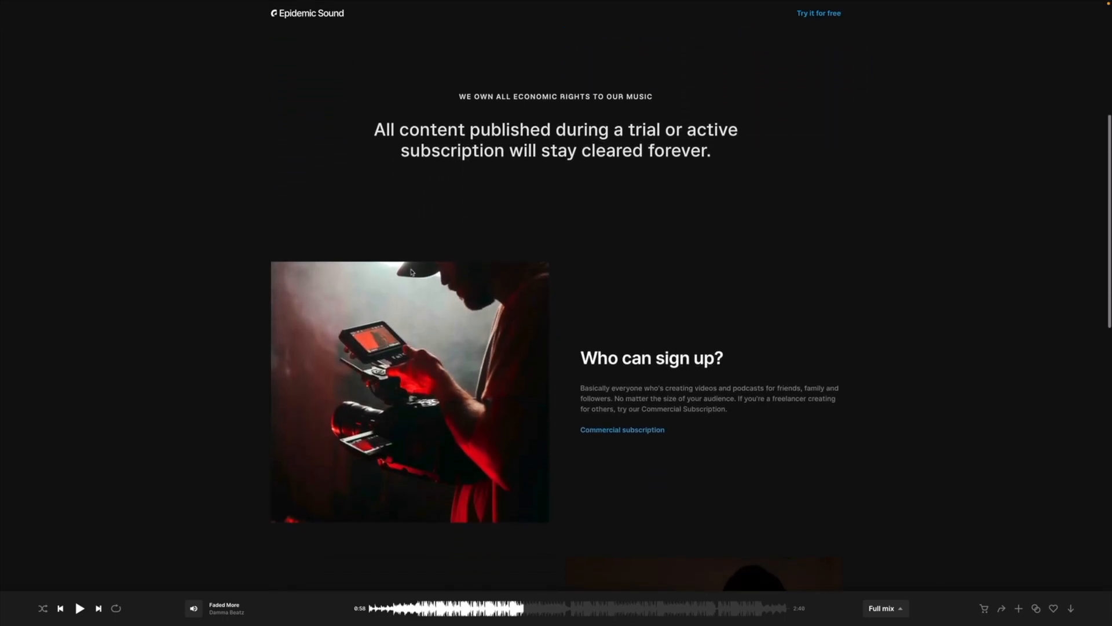
scroll("down", 3)
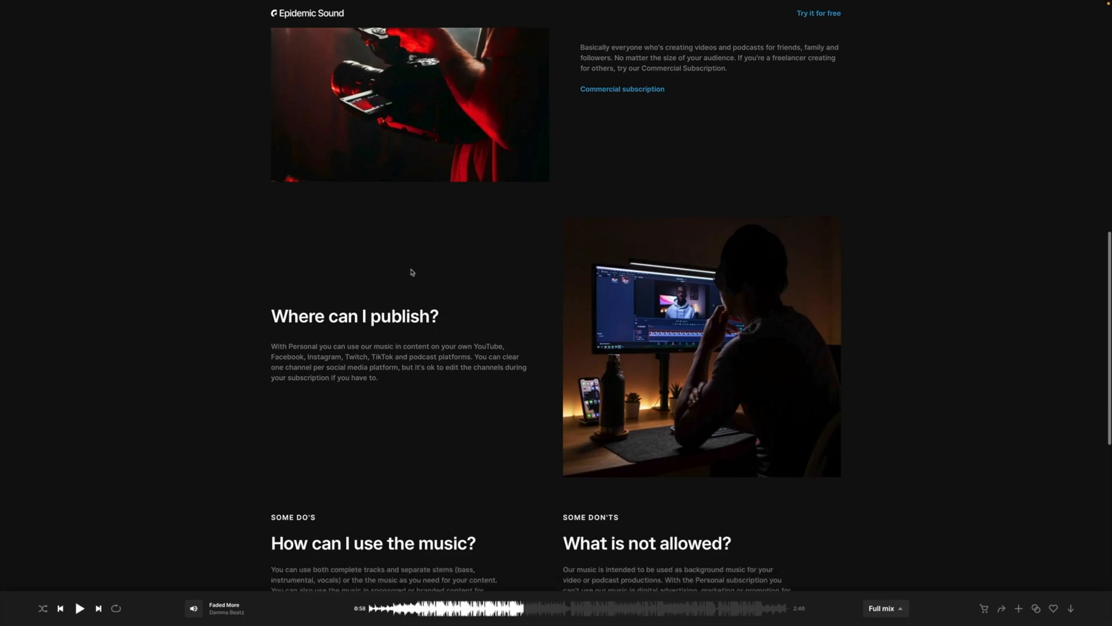
scroll("down", 3)
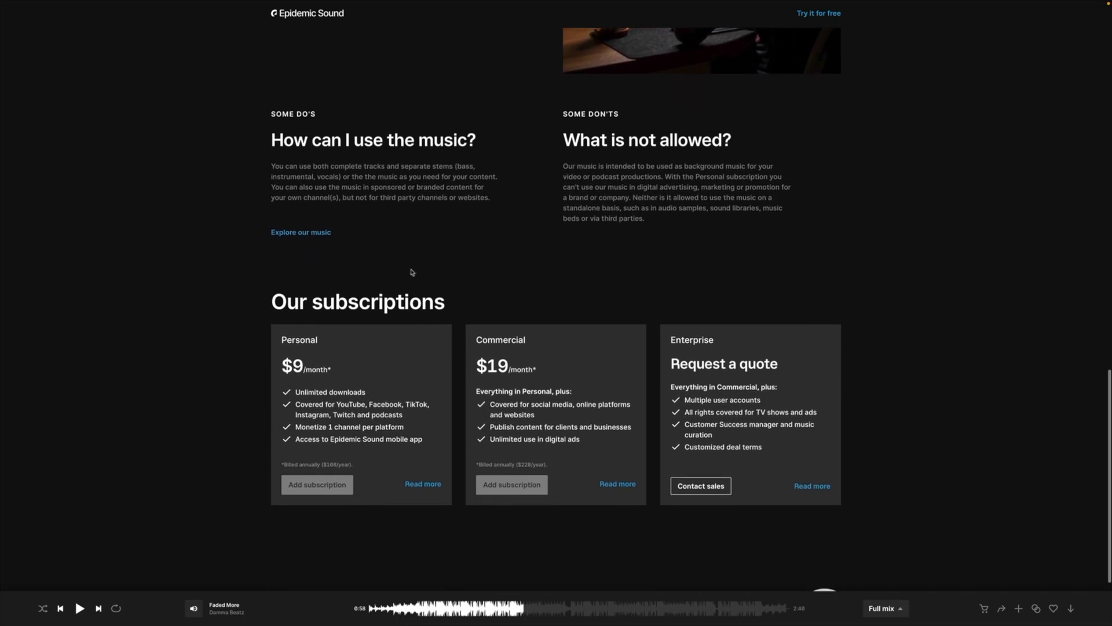
scroll("down", 3)
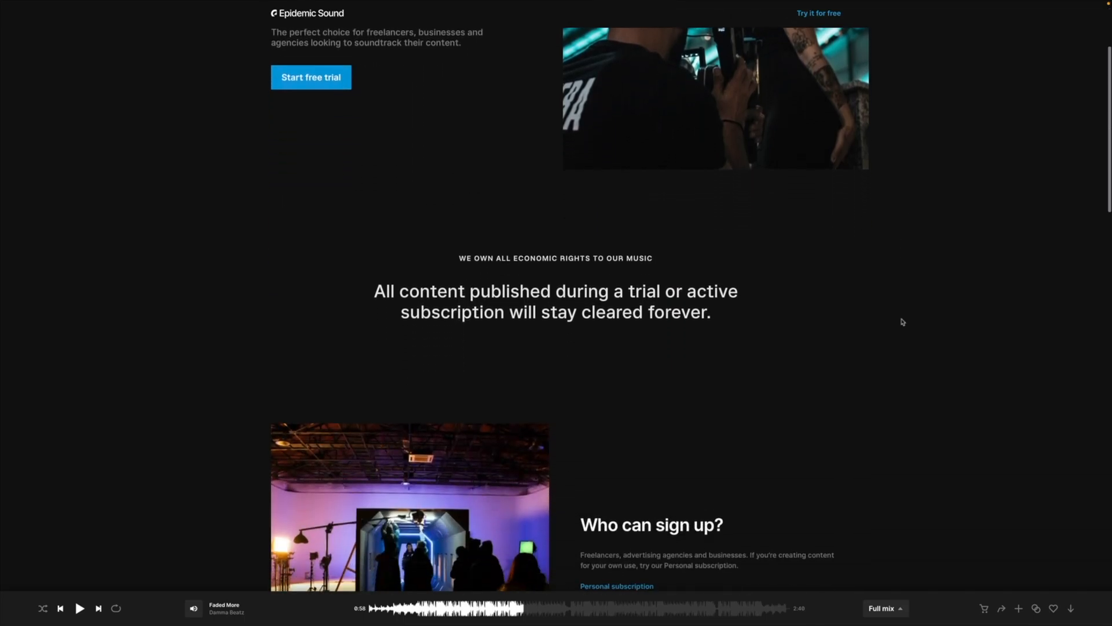
scroll("down", 3)
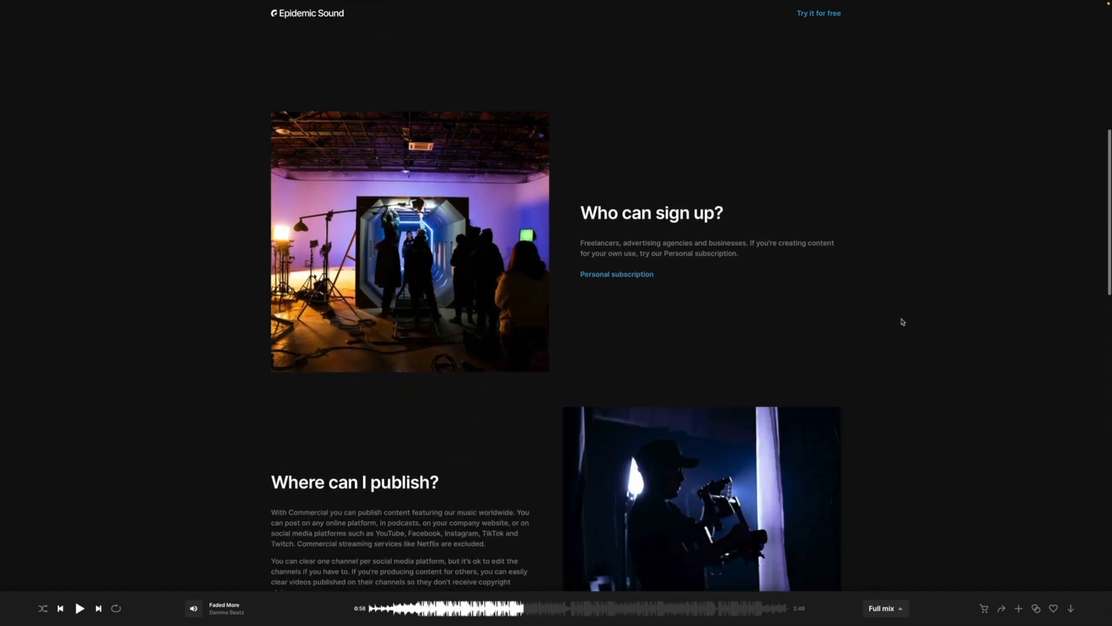
scroll("down", 3)
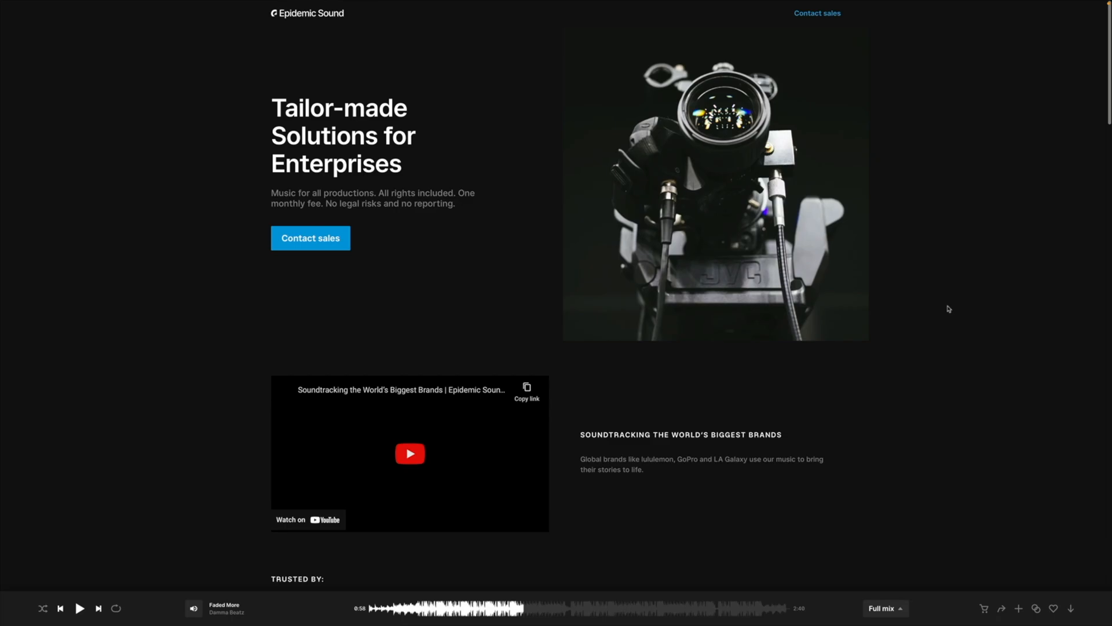
scroll("down", 3)
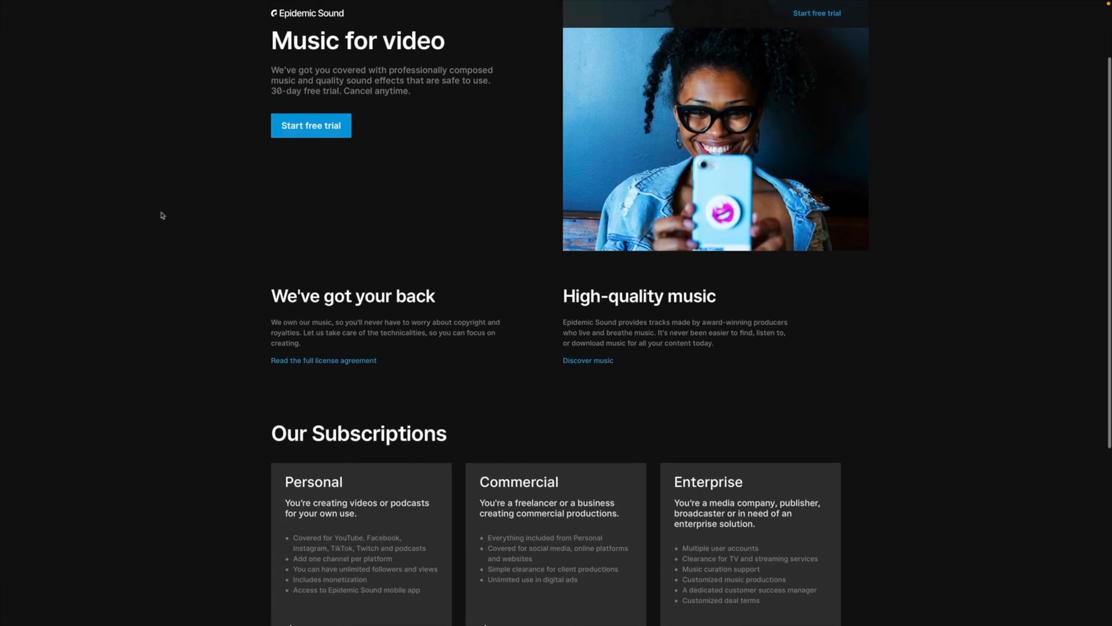
scroll("down", 3)
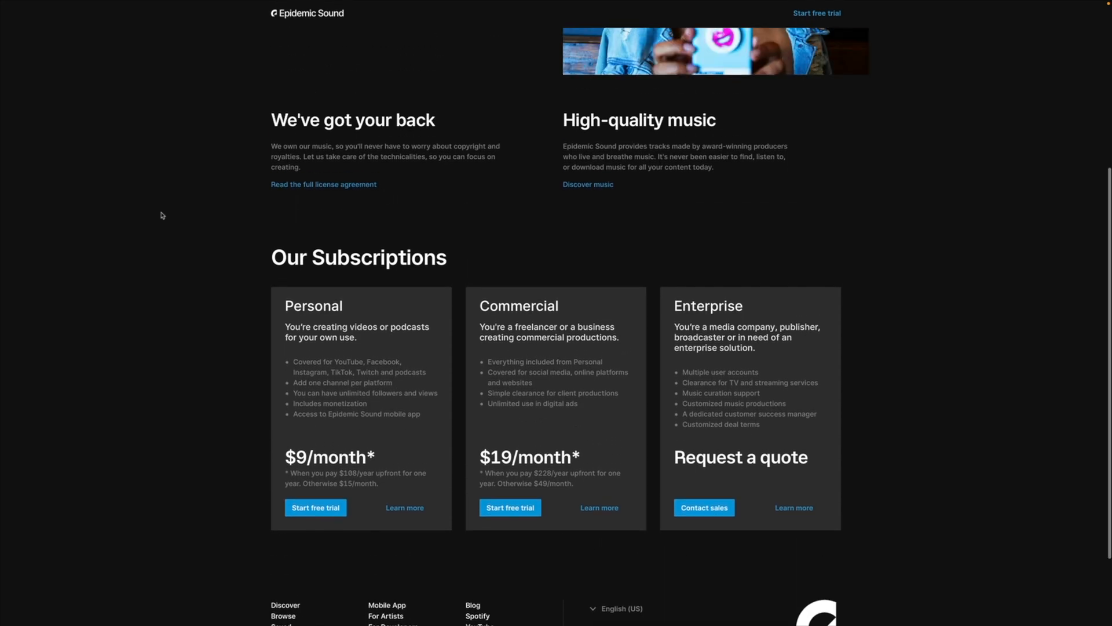
left_click(559, 13)
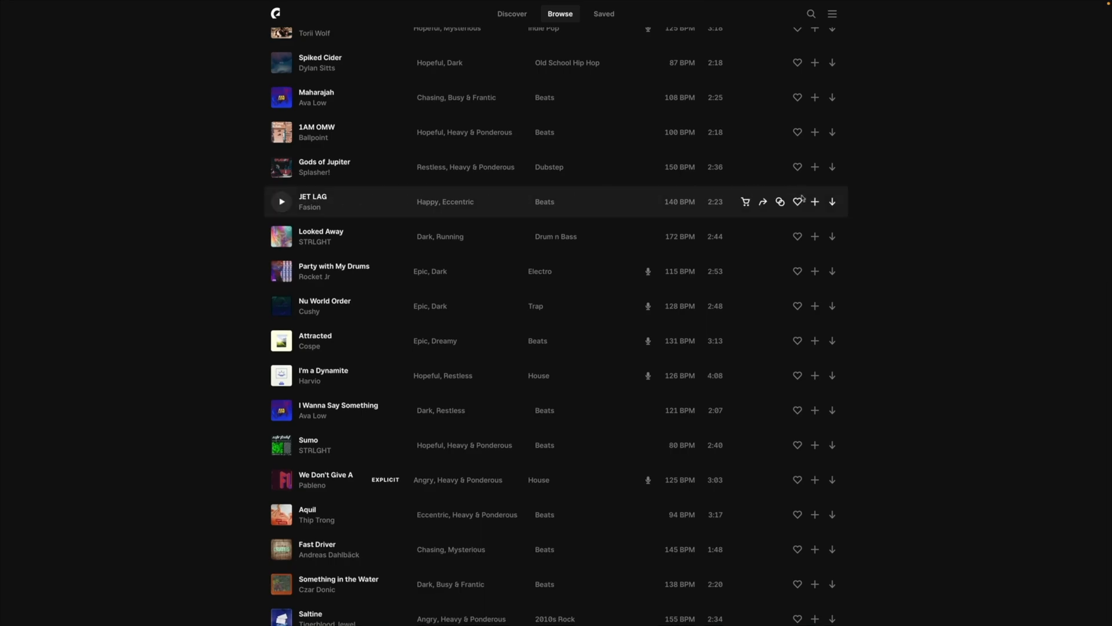
- Download JET LAG as a full-mix MP3
left_click(832, 202)
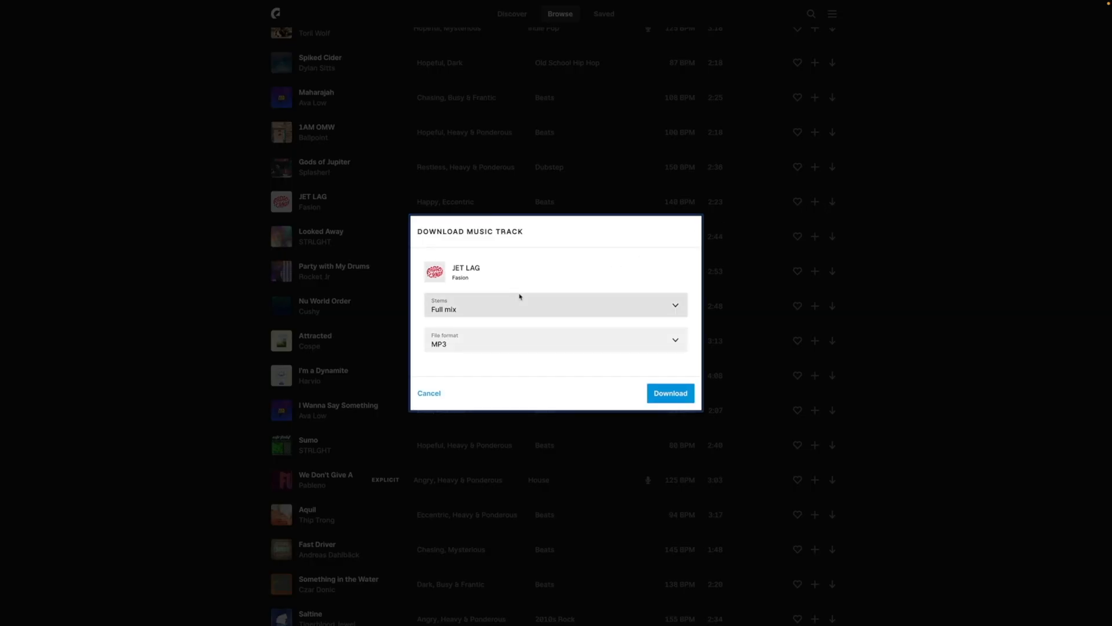
left_click(554, 306)
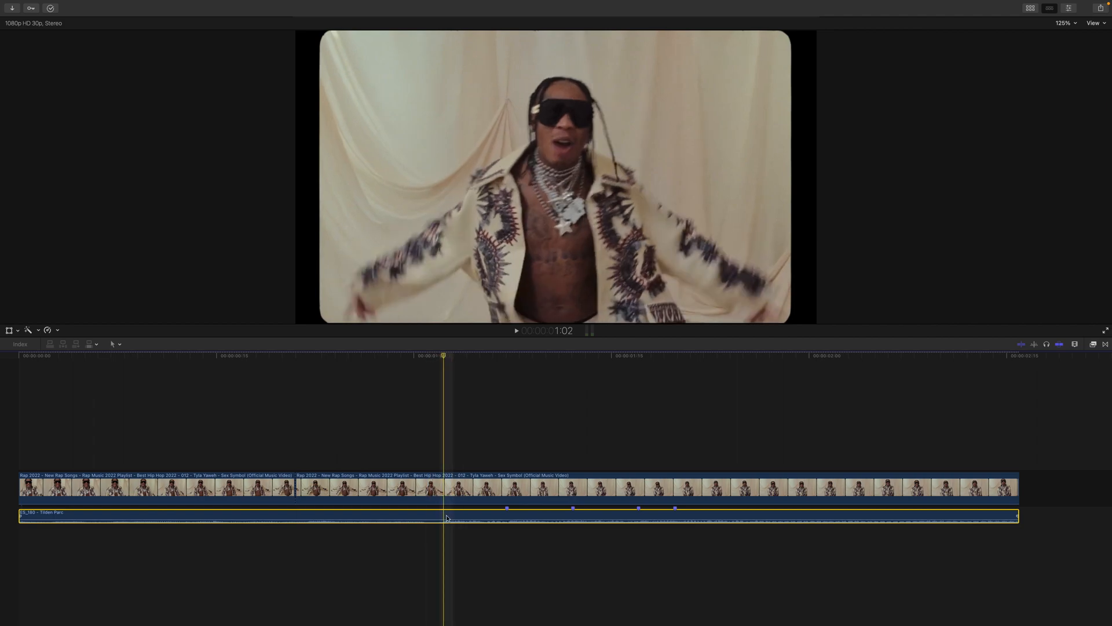
- Drag the woman's shot above the primary storyline, aligned with the beat marker
left_click(500, 509)
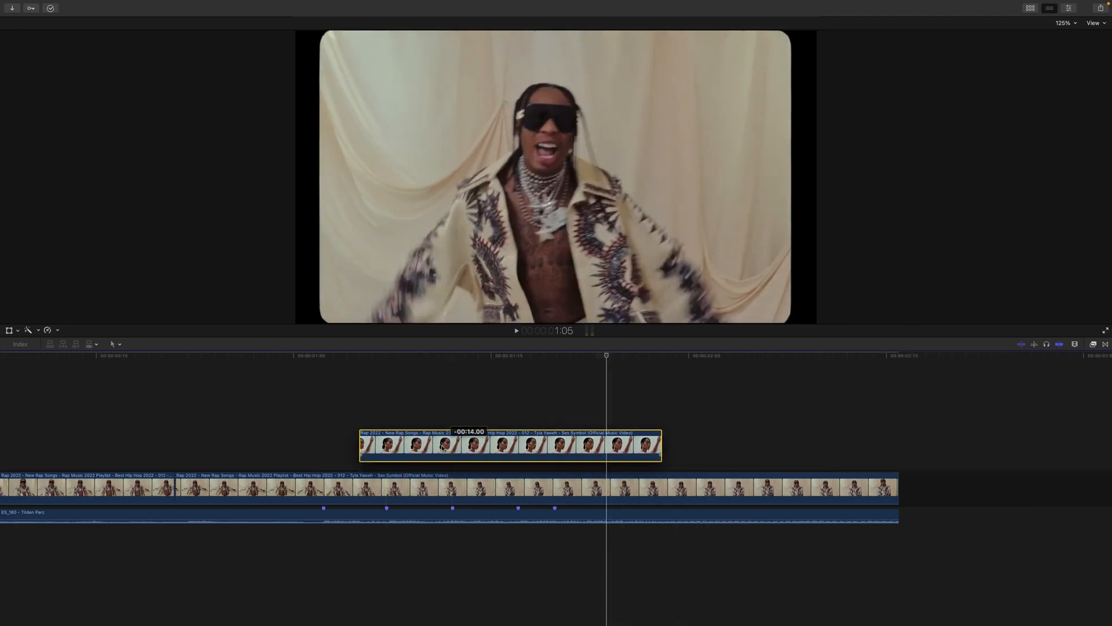
left_click_drag(511, 446, 443, 449)
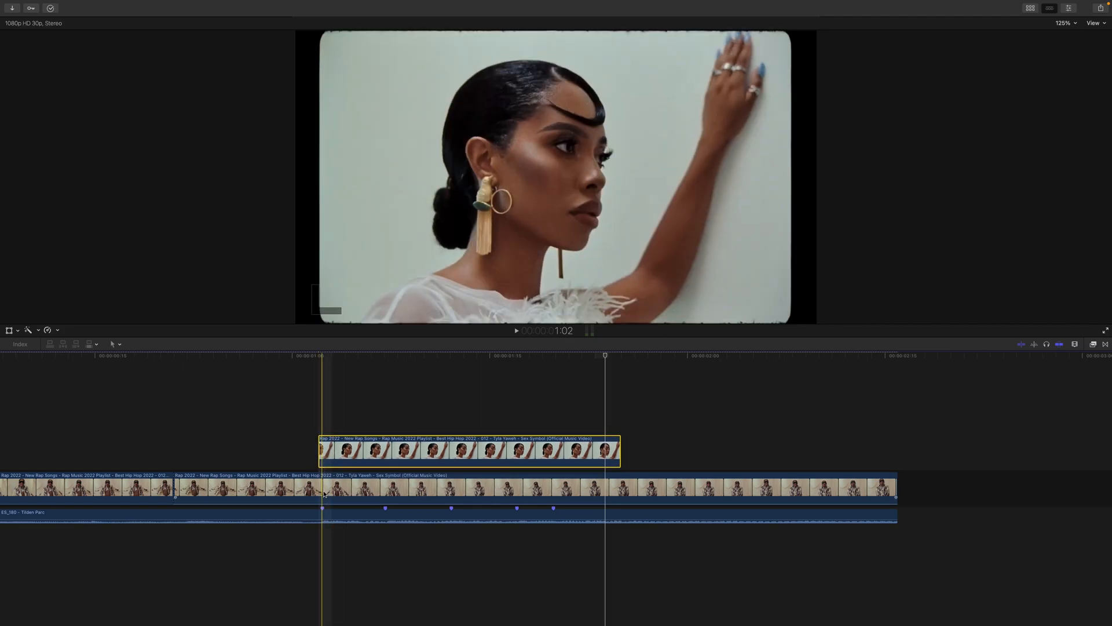
mouse_move(321, 380)
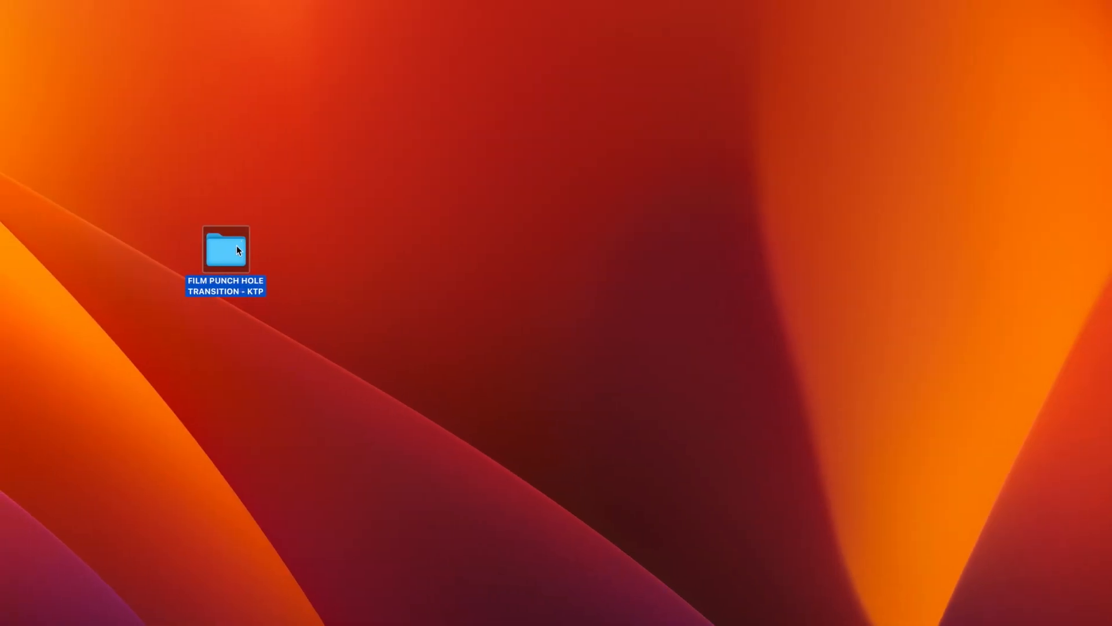
- Open the desktop folder FILM PUNCH HOLE TRANSITION - KTP
double_click(224, 253)
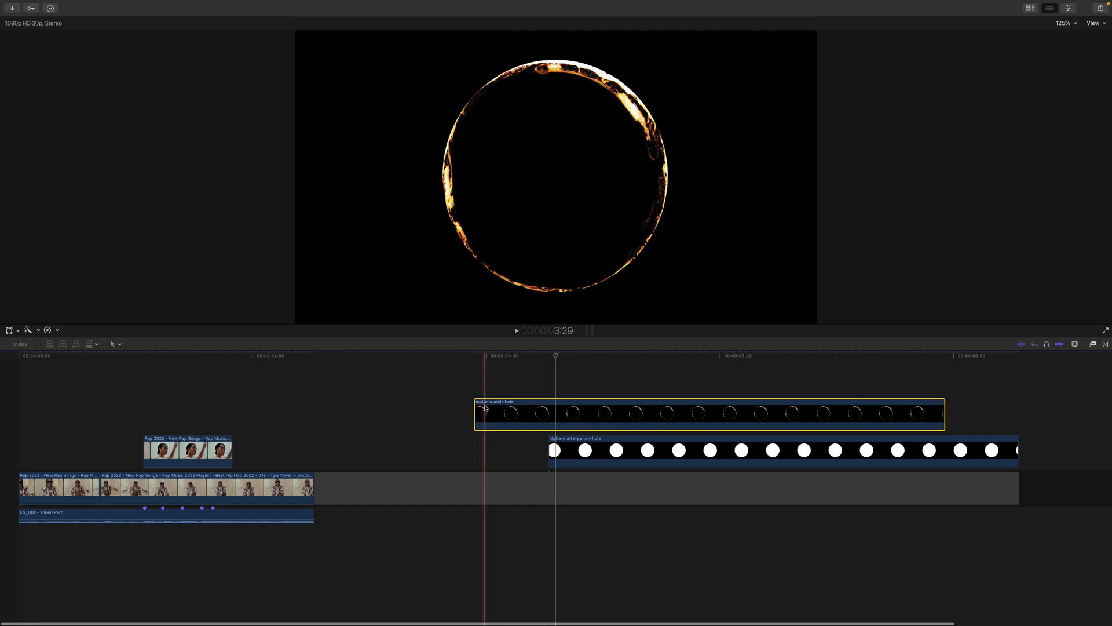
- Align matte-punch-hole and alpha-matte-punch-hole over the woman's shot, trimmed to its length
left_click_drag(482, 413, 191, 403)
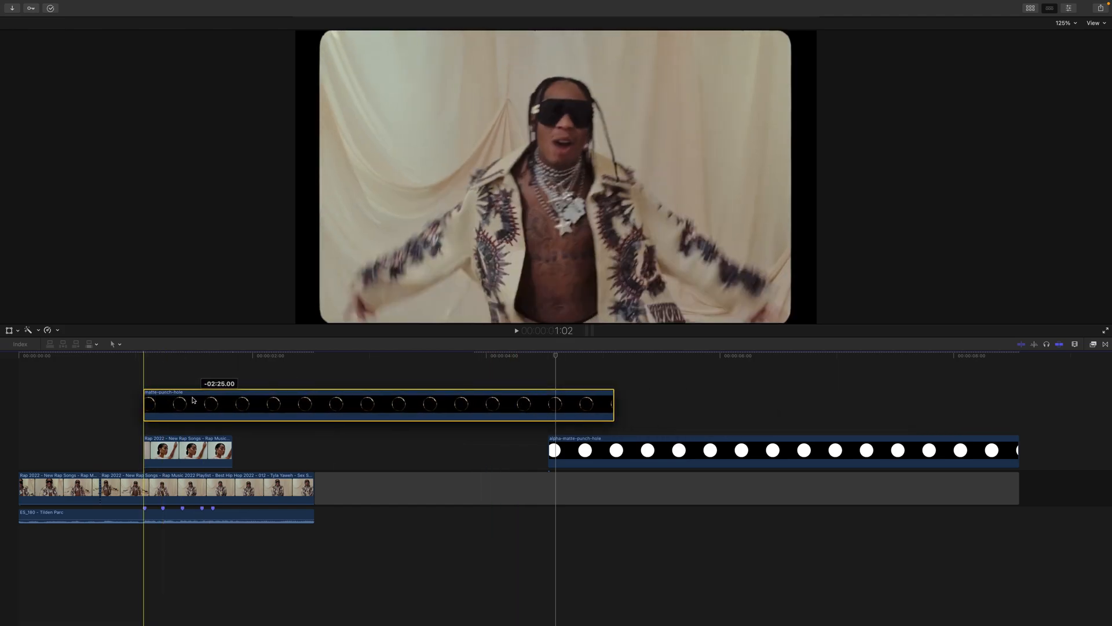
left_click(585, 450)
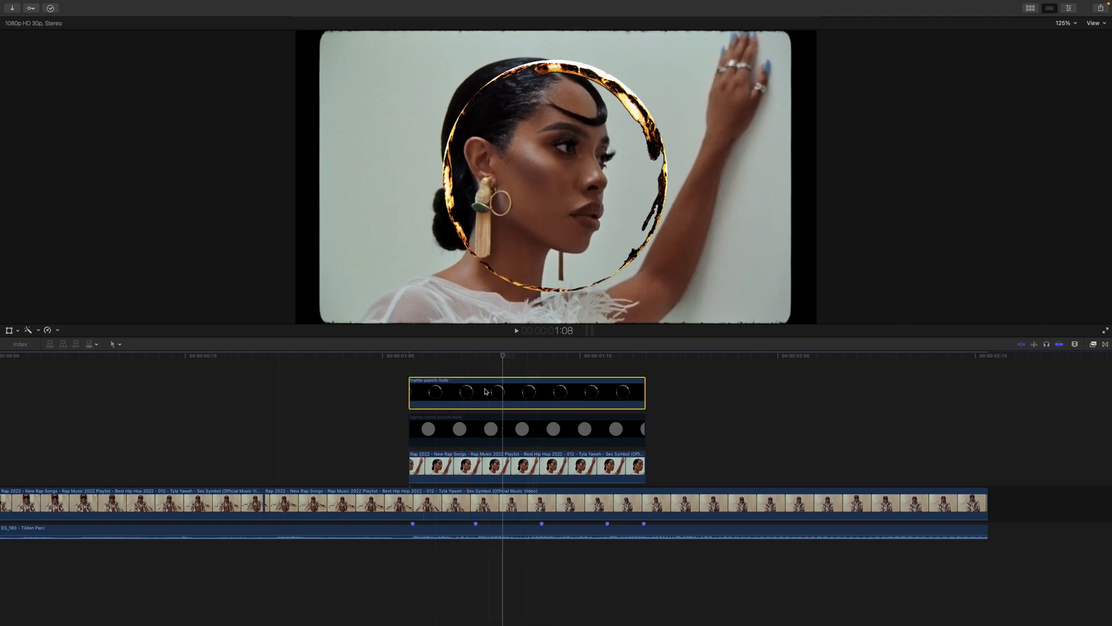
- Set alpha-matte-punch-hole's Blend Mode to Stencil Alpha in the Video Inspector
left_click(526, 465)
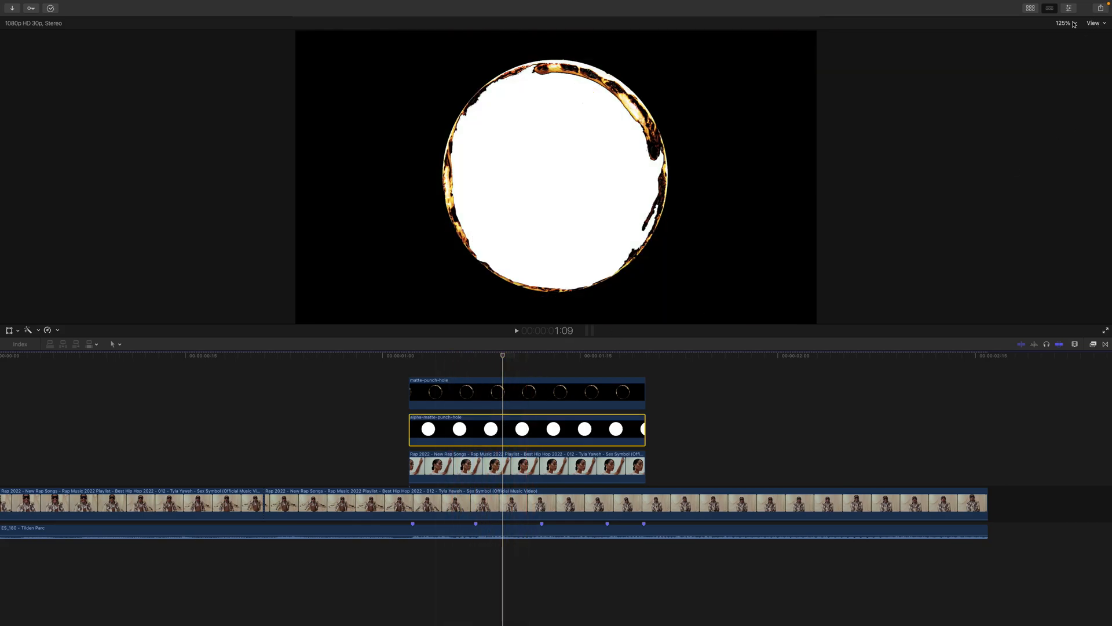
left_click(1072, 7)
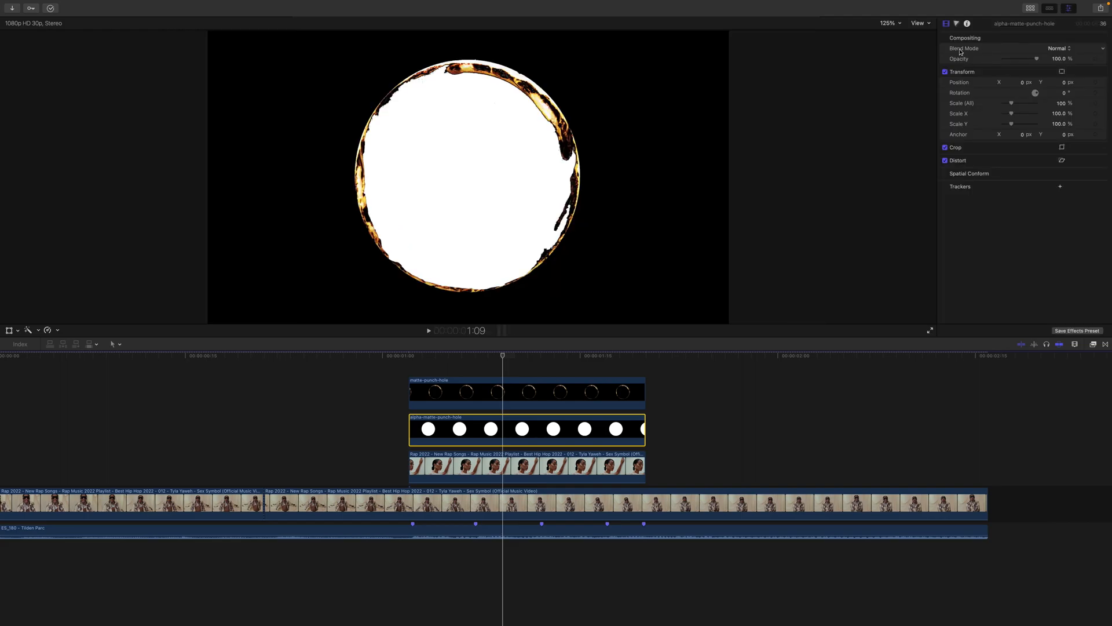
left_click(1061, 47)
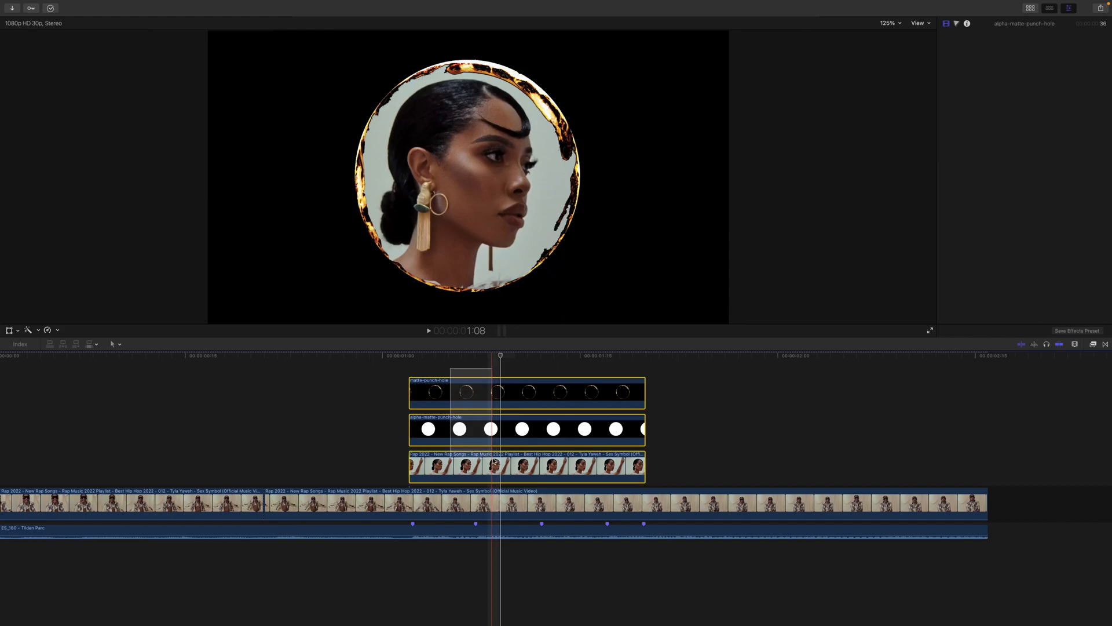
left_click(496, 465)
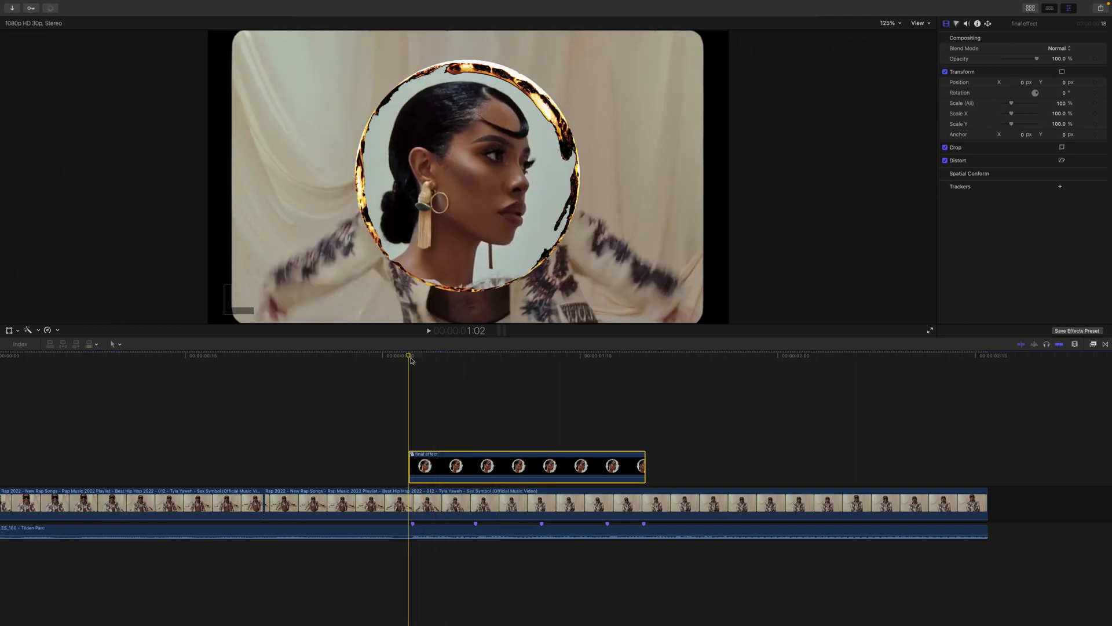
- Combine layers into a 'final effect' compound clip, blade into four, vary each Scale
left_click(474, 356)
type("90")
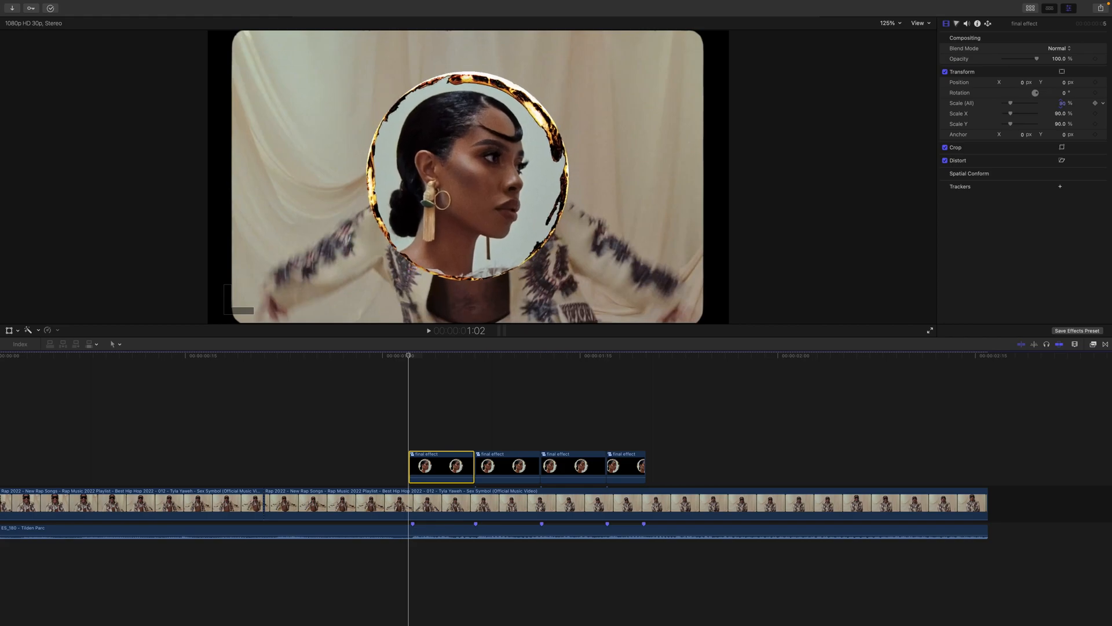
left_click(506, 465)
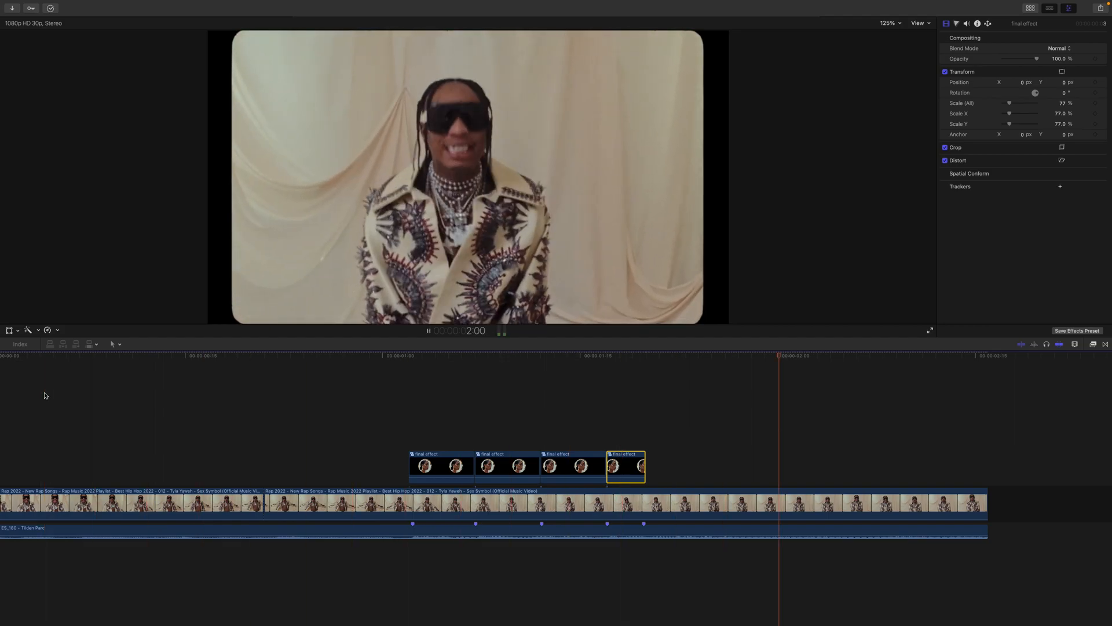
left_click(482, 355)
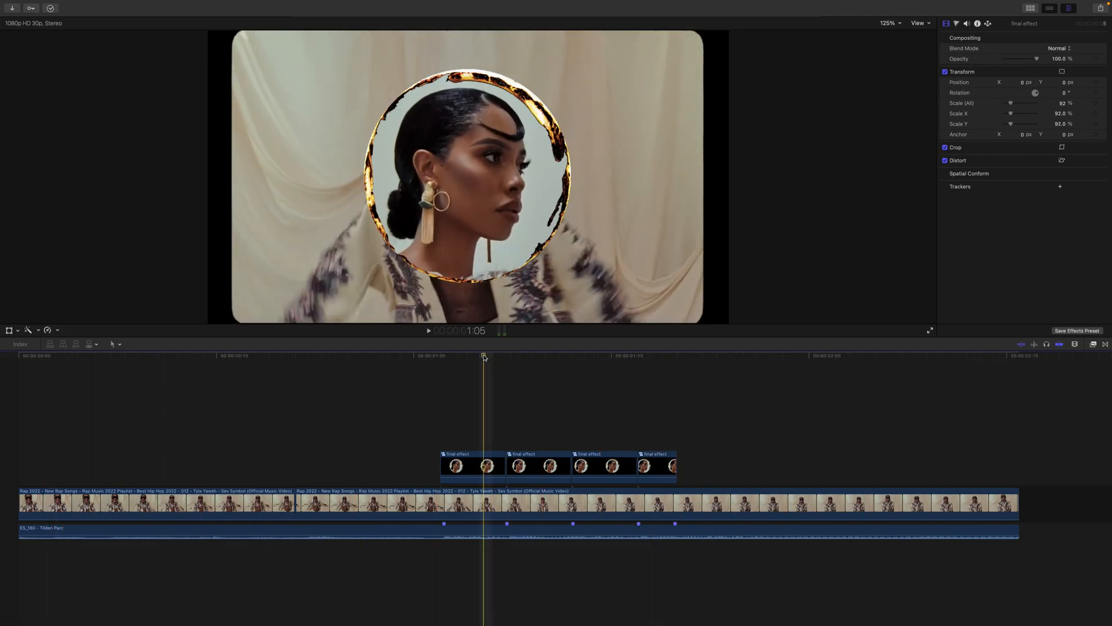